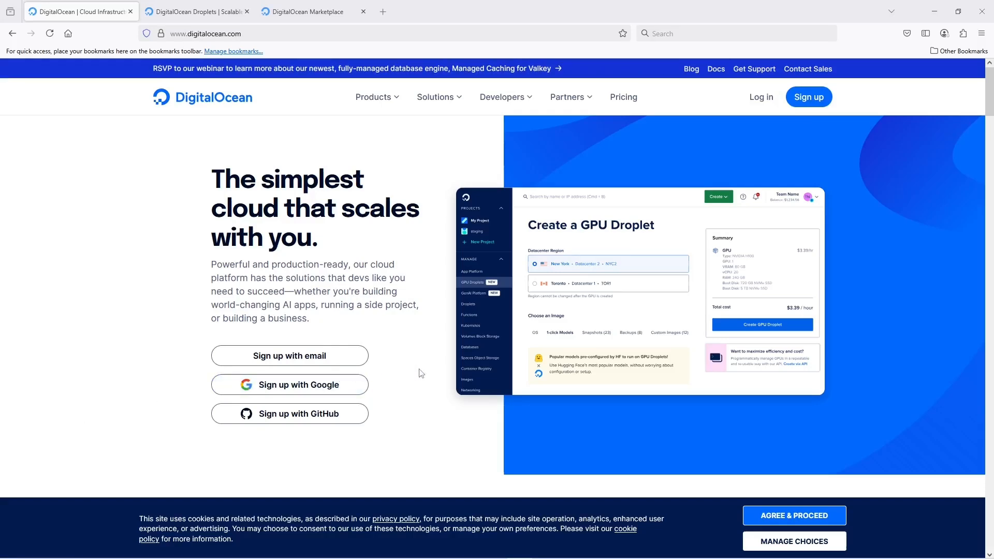
Read the DigitalOcean homepage down to the footer and close its tab, leaving Droplets open
scroll(down, 3)
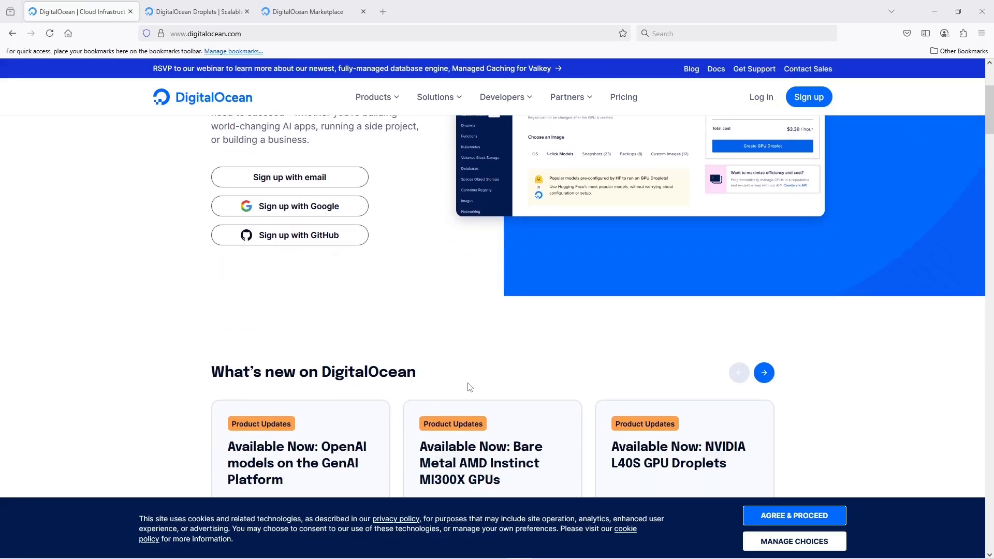
scroll(down, 3)
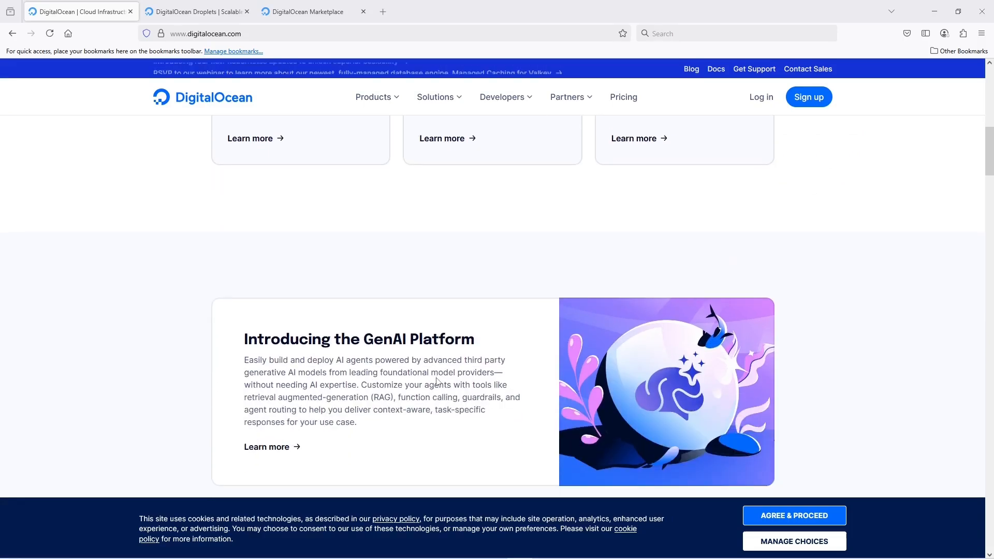
scroll(down, 3)
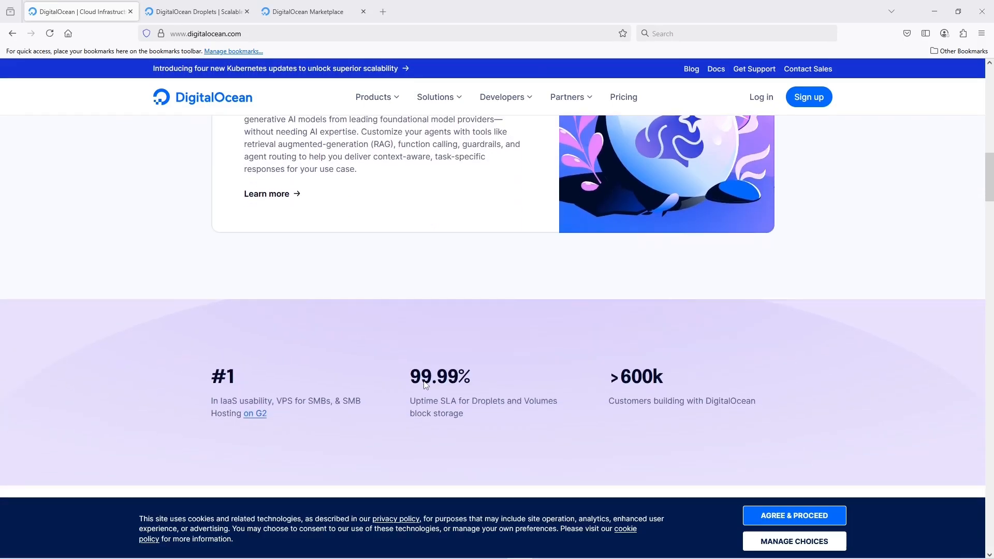
scroll(down, 3)
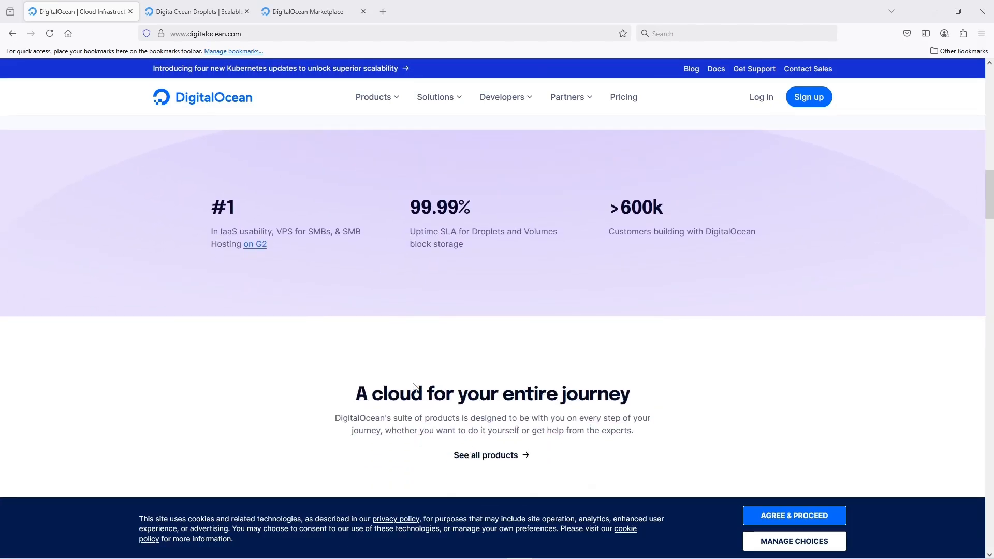
scroll(down, 3)
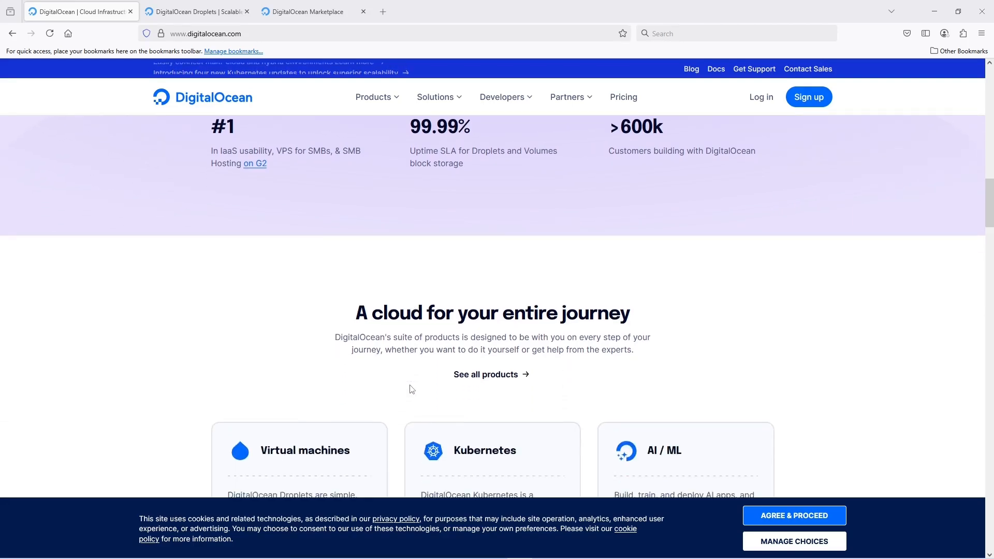
scroll(down, 3)
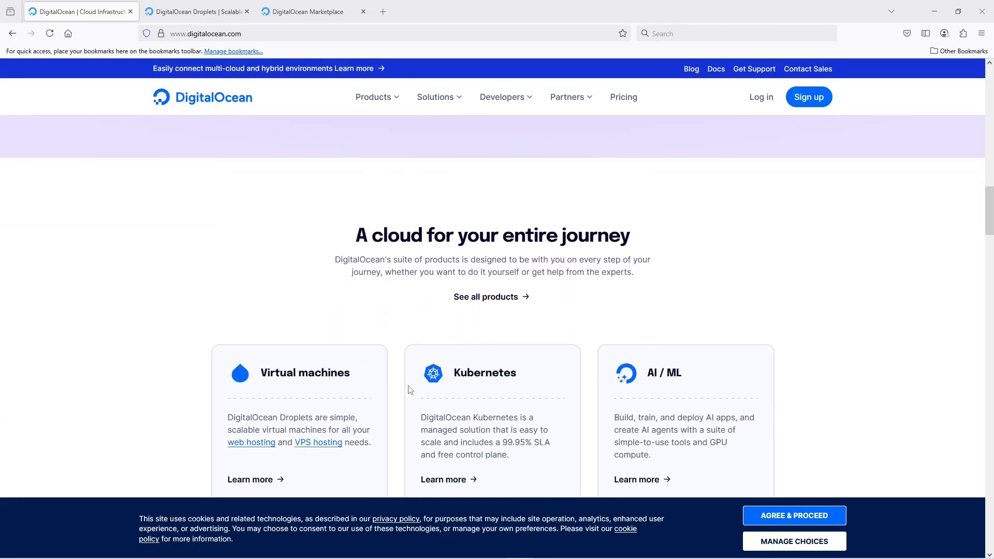
scroll(down, 3)
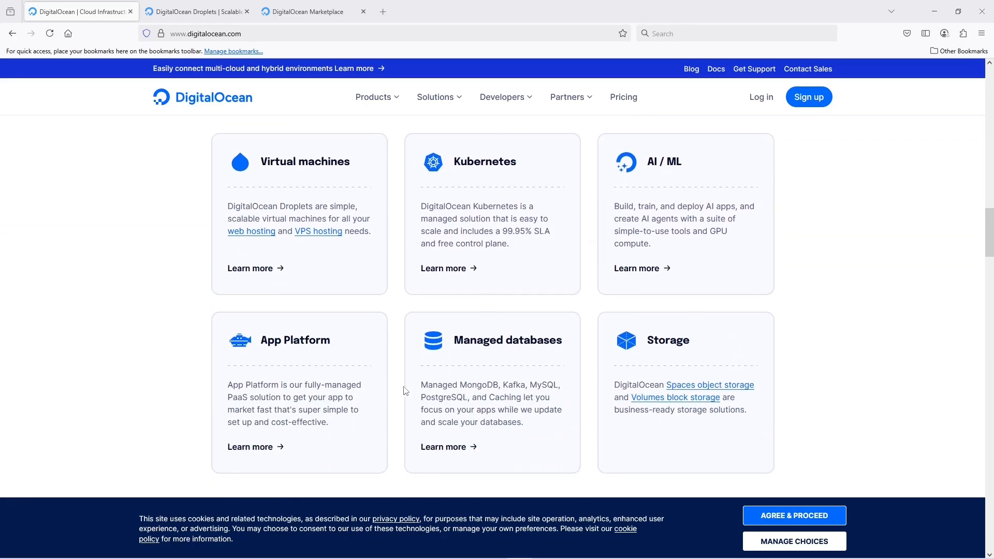
scroll(down, 3)
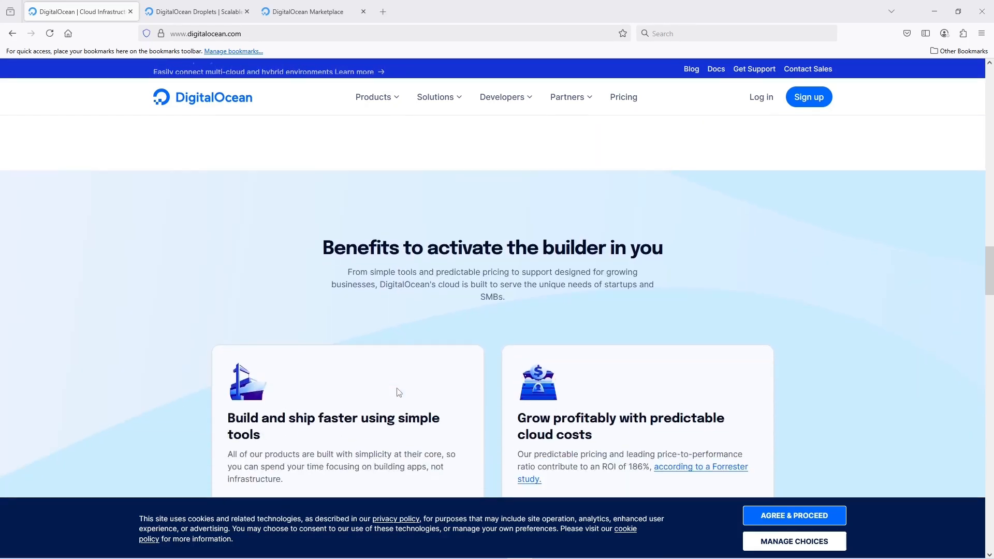
scroll(down, 3)
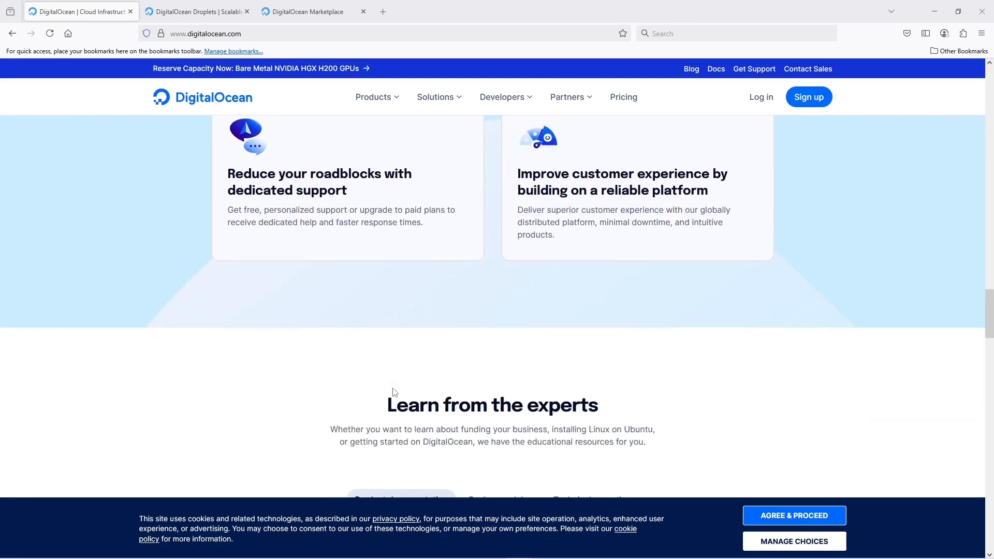
scroll(down, 3)
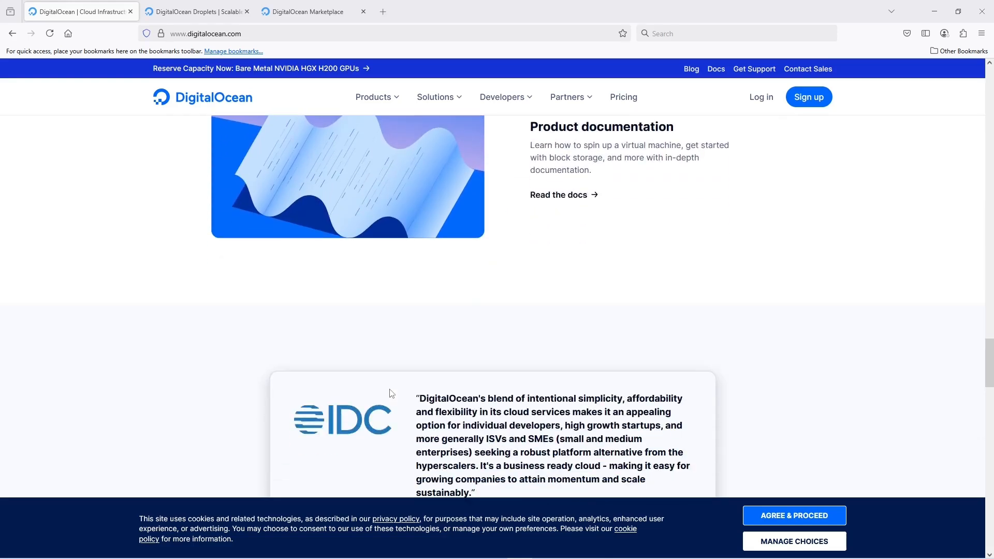
scroll(down, 3)
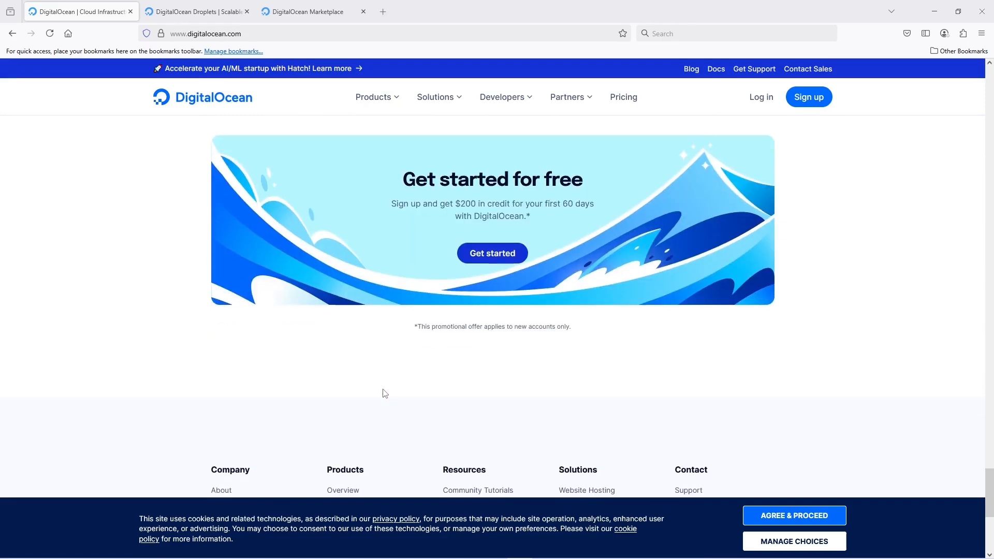
scroll(down, 3)
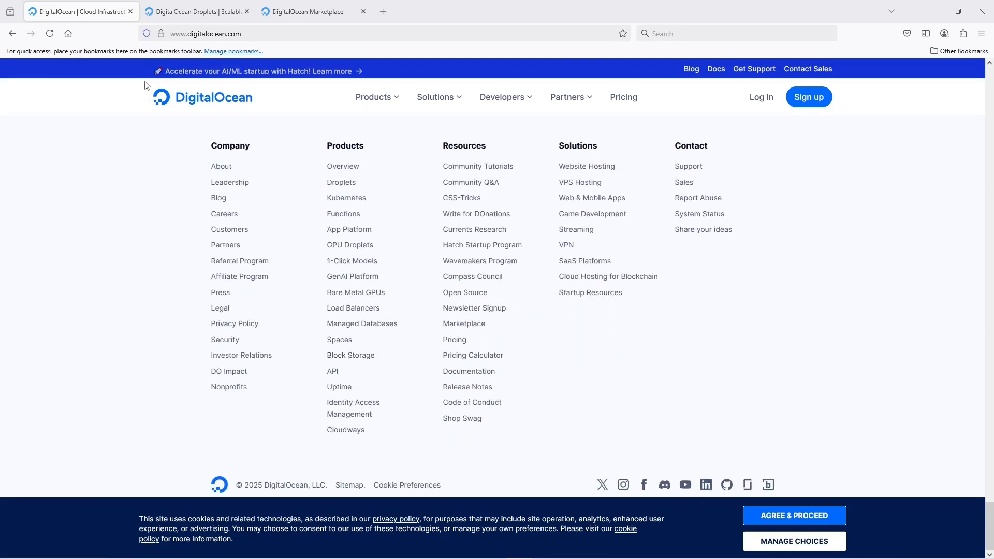
click(130, 11)
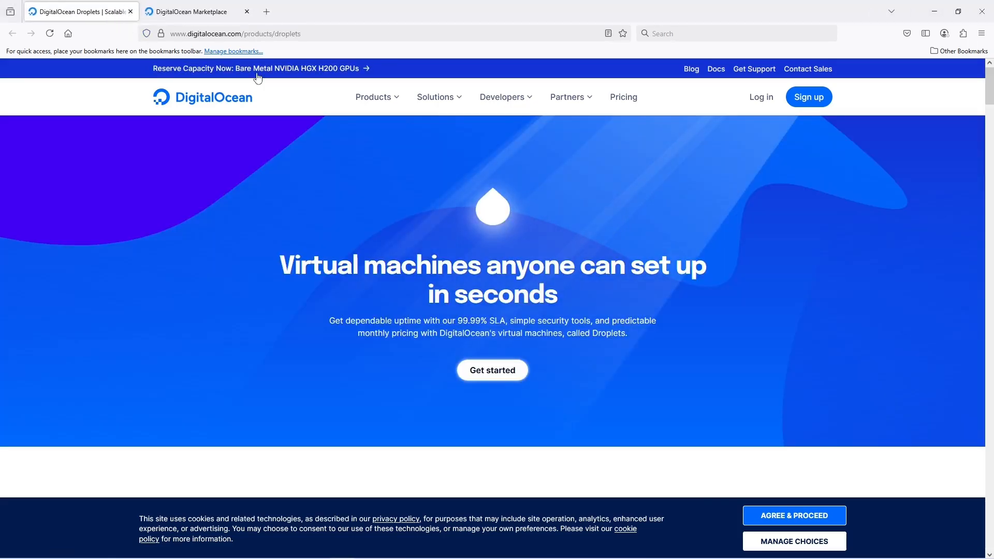
Move past the Droplets plan cards toward the Basic Droplets pricing link
scroll(down, 3)
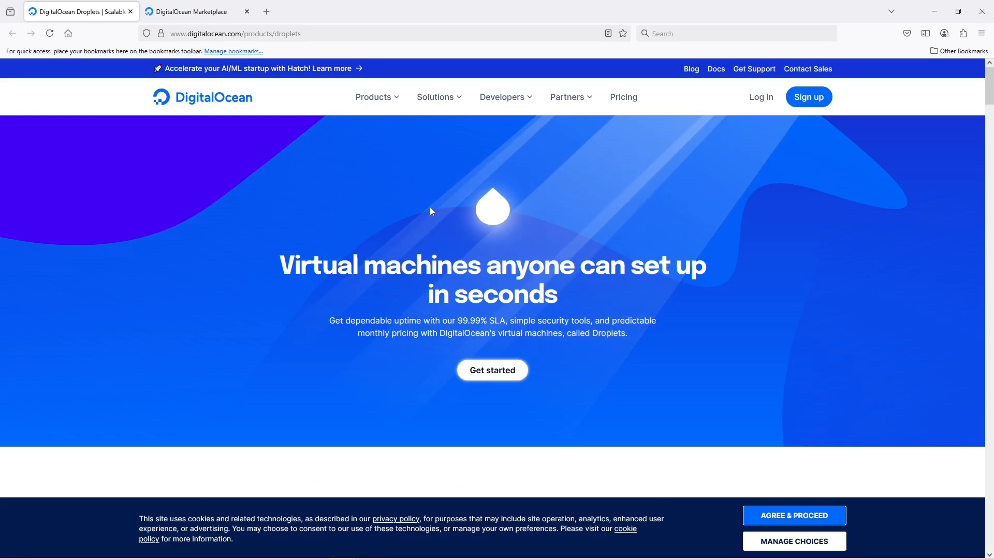
scroll(down, 3)
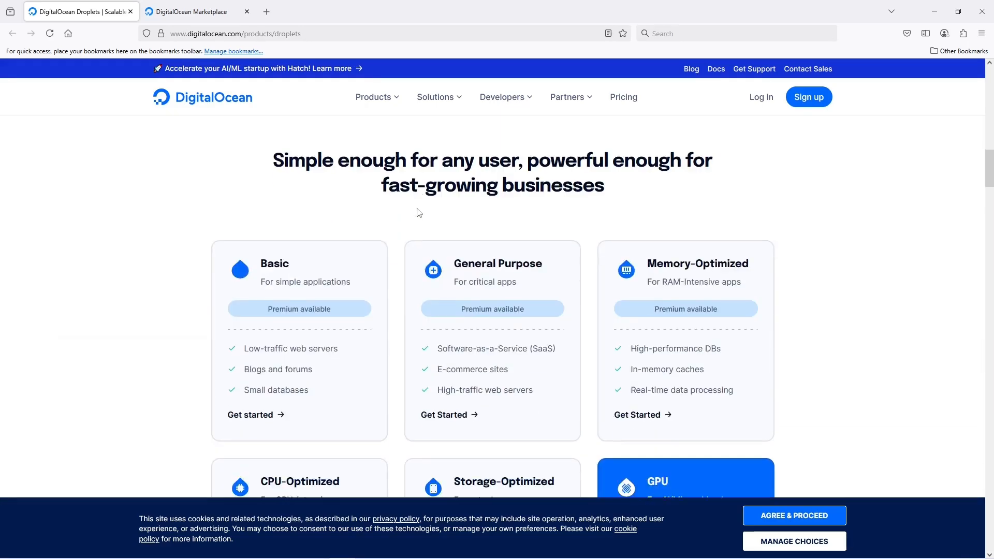
scroll(down, 3)
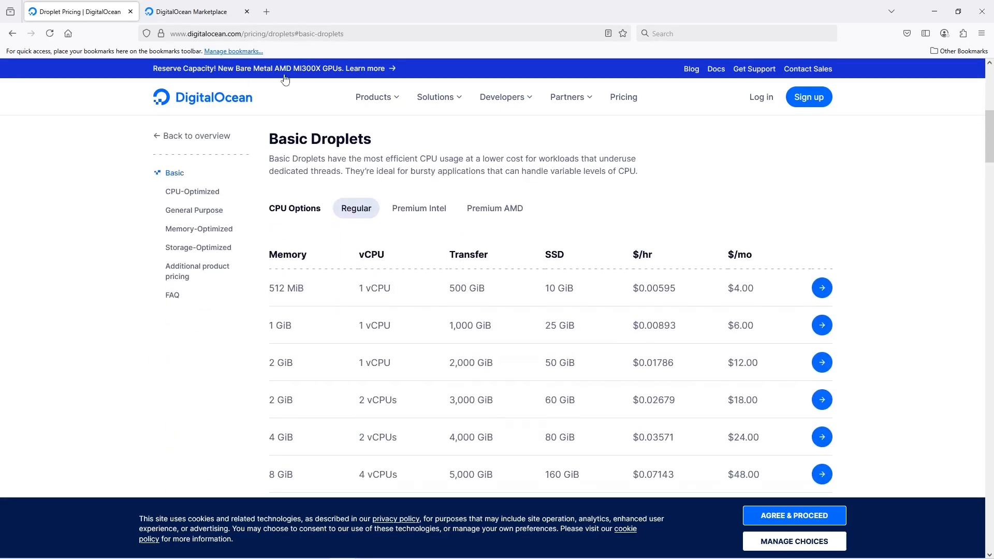
Show Basic Droplet prices for Premium Intel CPUs and review the rates
scroll(down, 3)
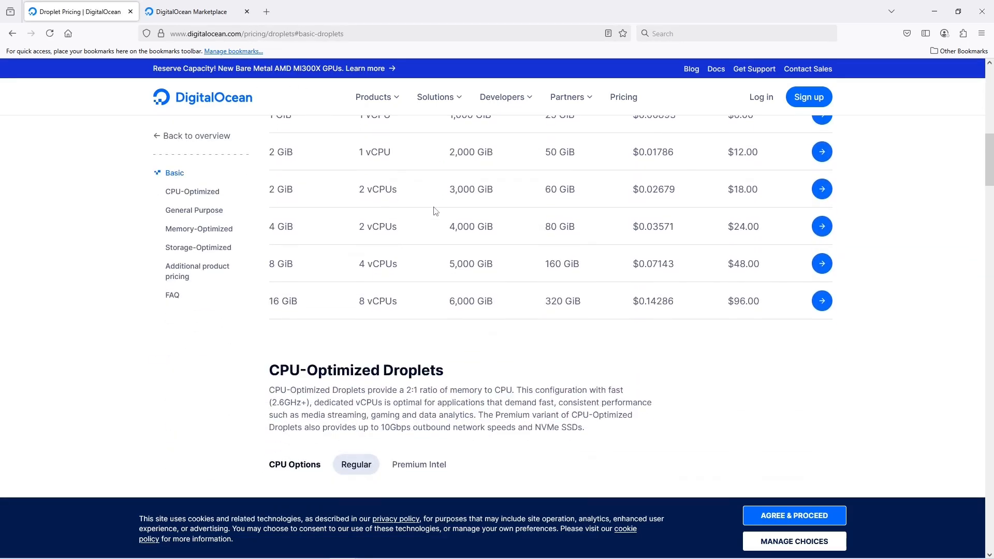
click(419, 208)
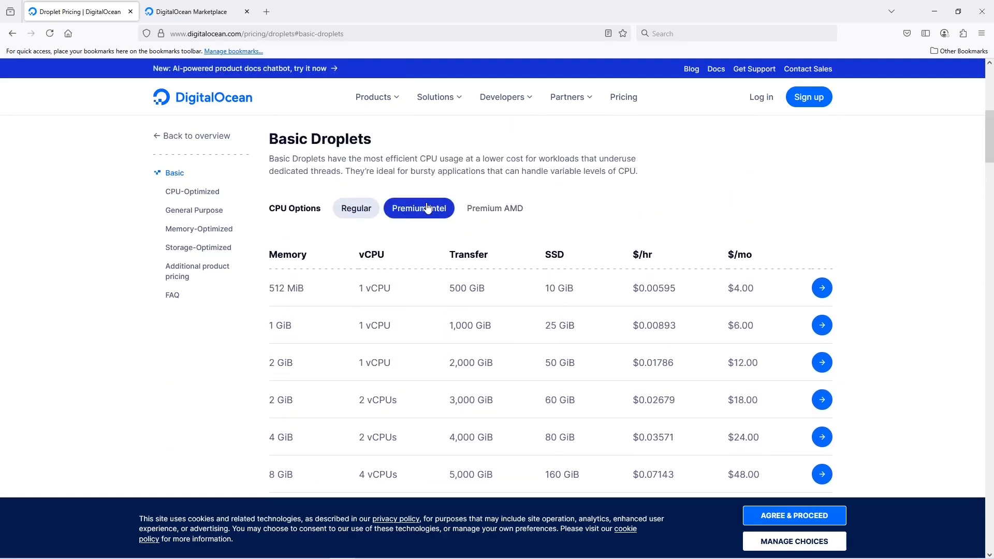
scroll(down, 3)
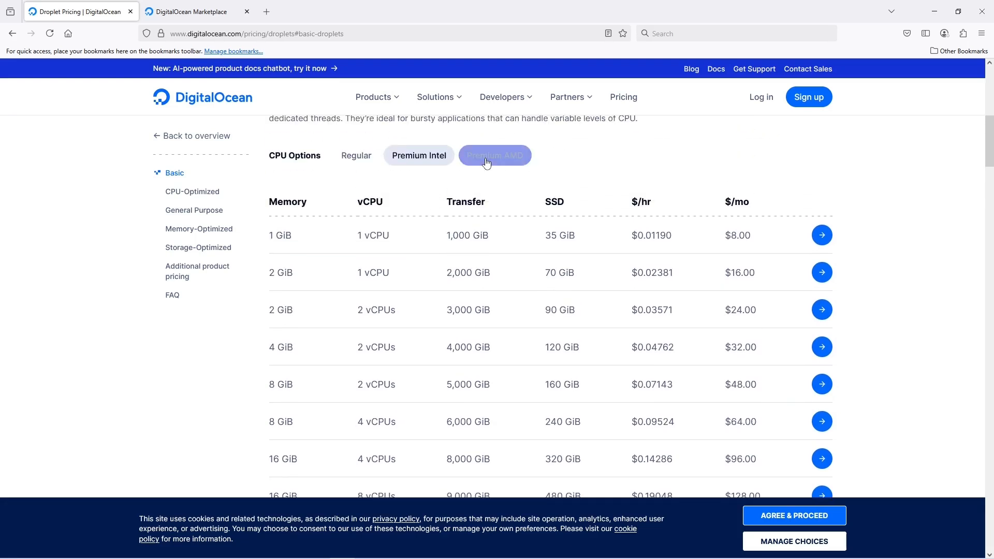
scroll(down, 3)
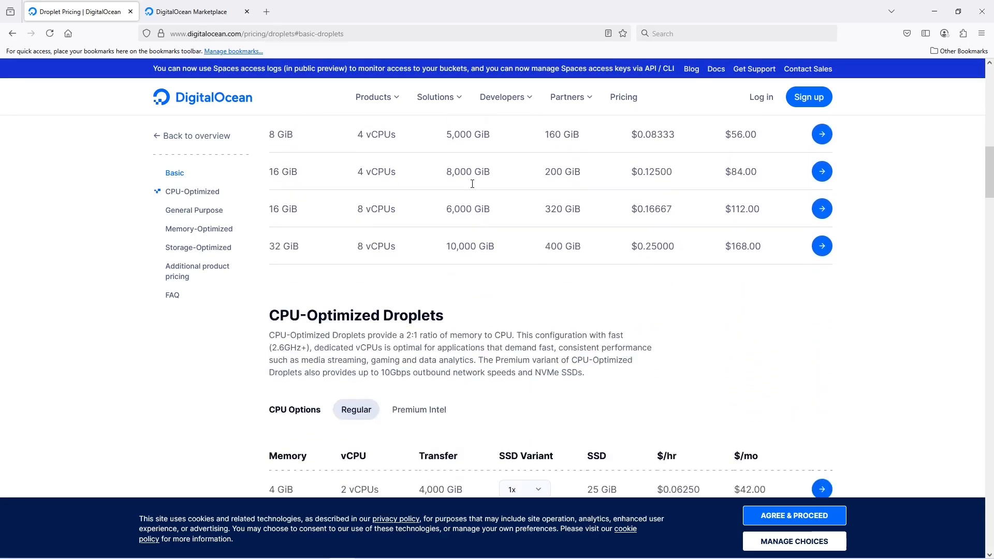
Jump via the sidebar to General Purpose, then Memory-Optimized Droplets pricing
click(193, 210)
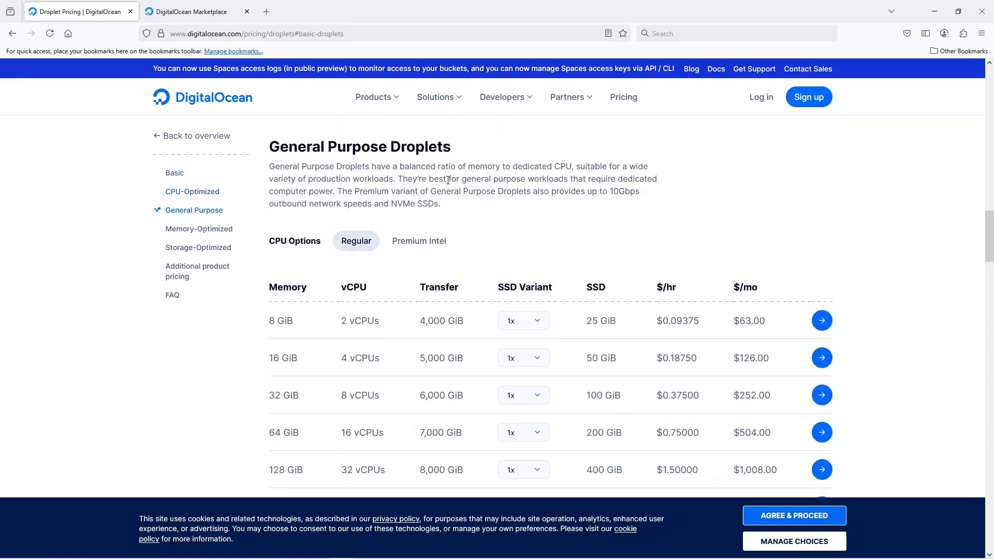
click(199, 229)
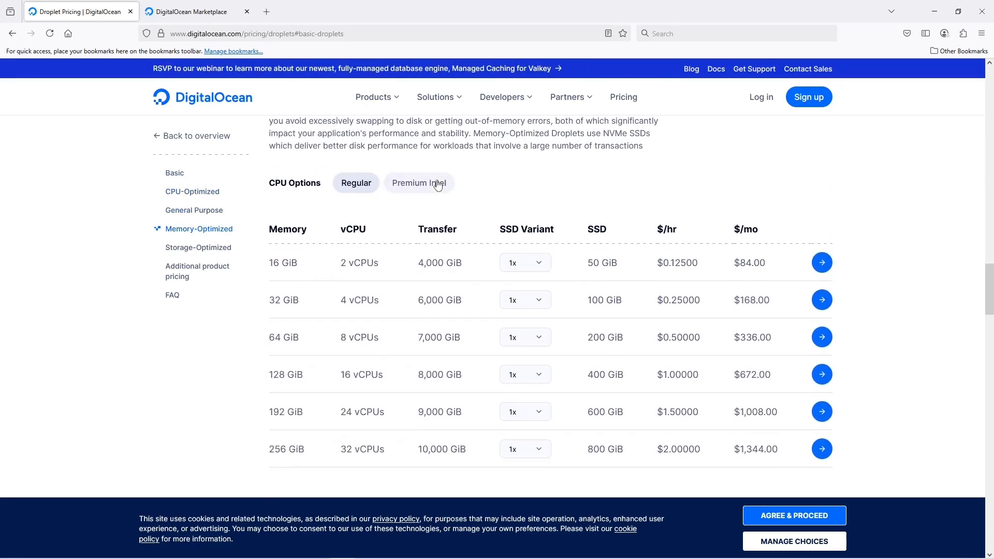